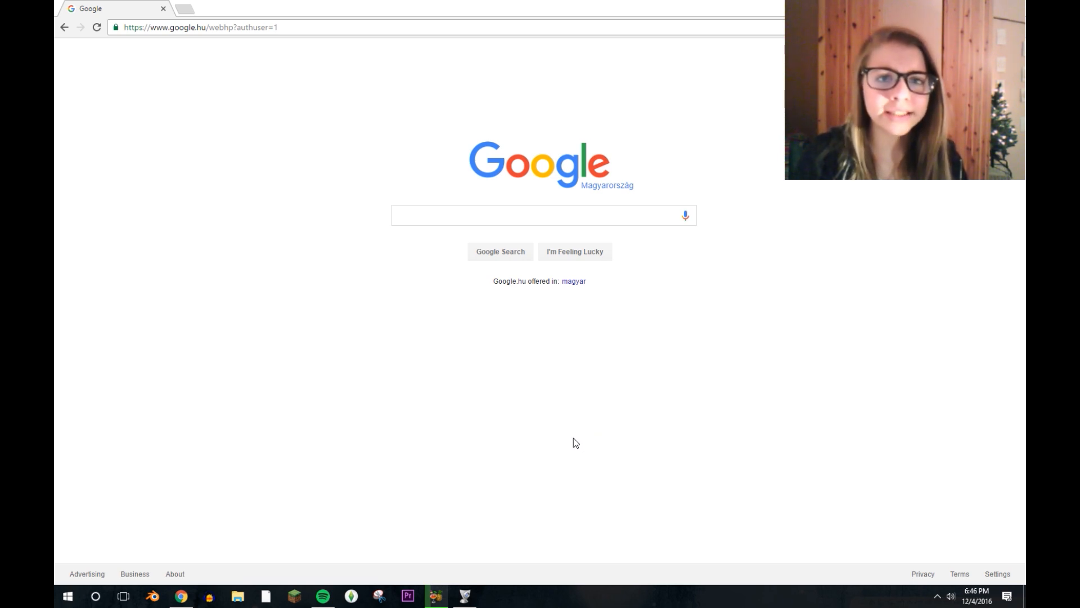
- Find Forge via Google and download the latest Minecraft 1.8.9 Windows installer
click(543, 215)
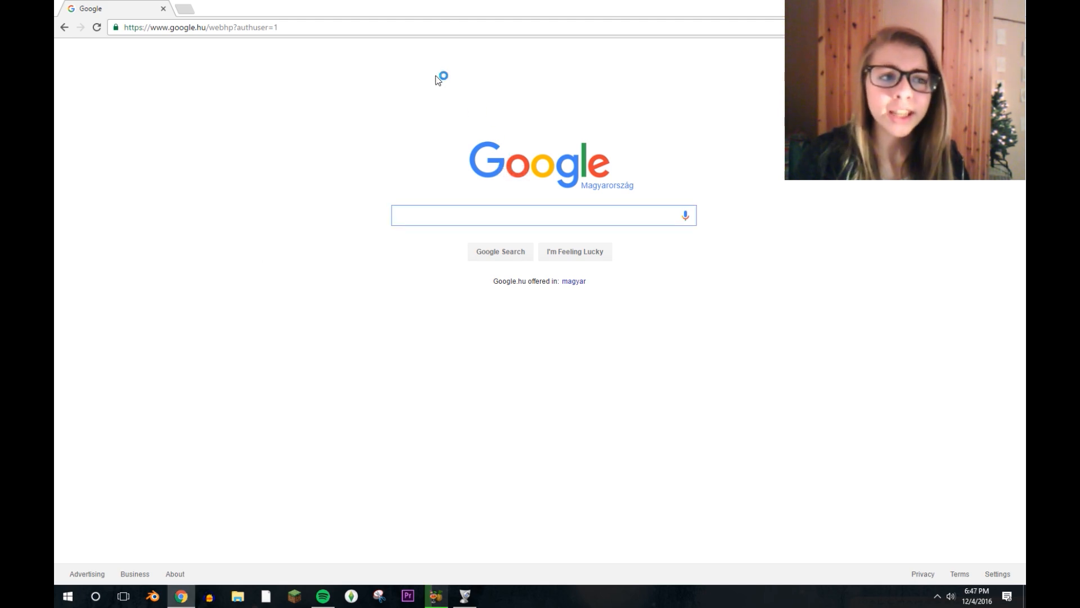
text(forg)
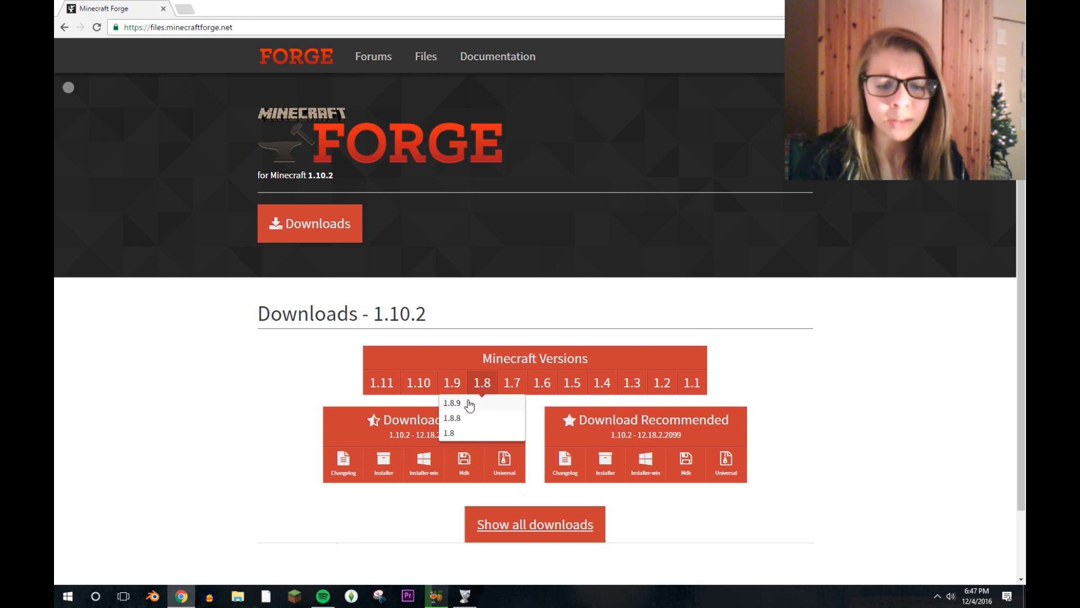
mouse_move(451, 405)
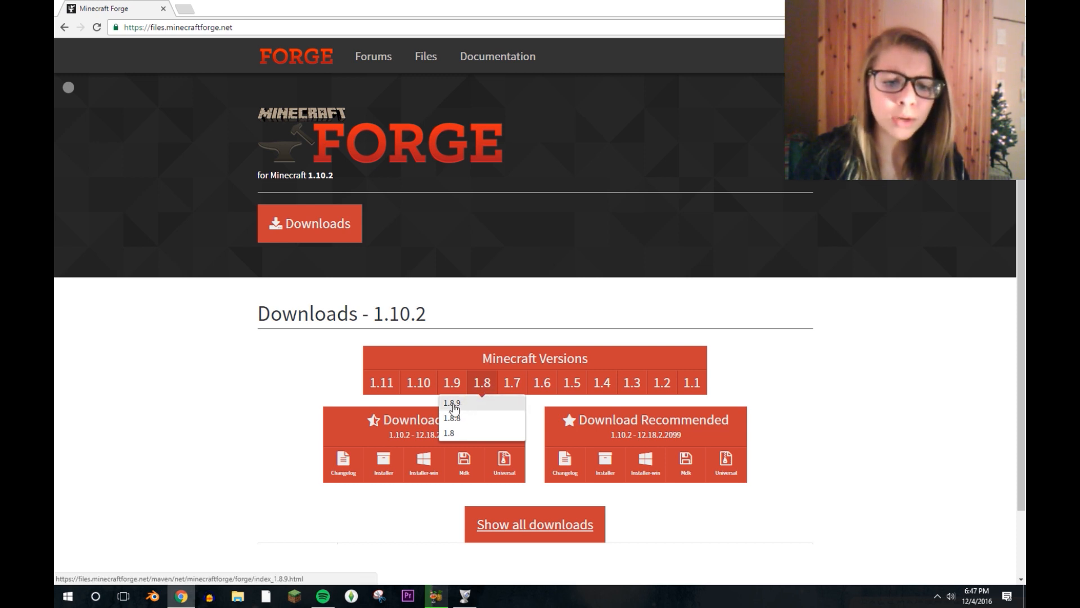
click(451, 403)
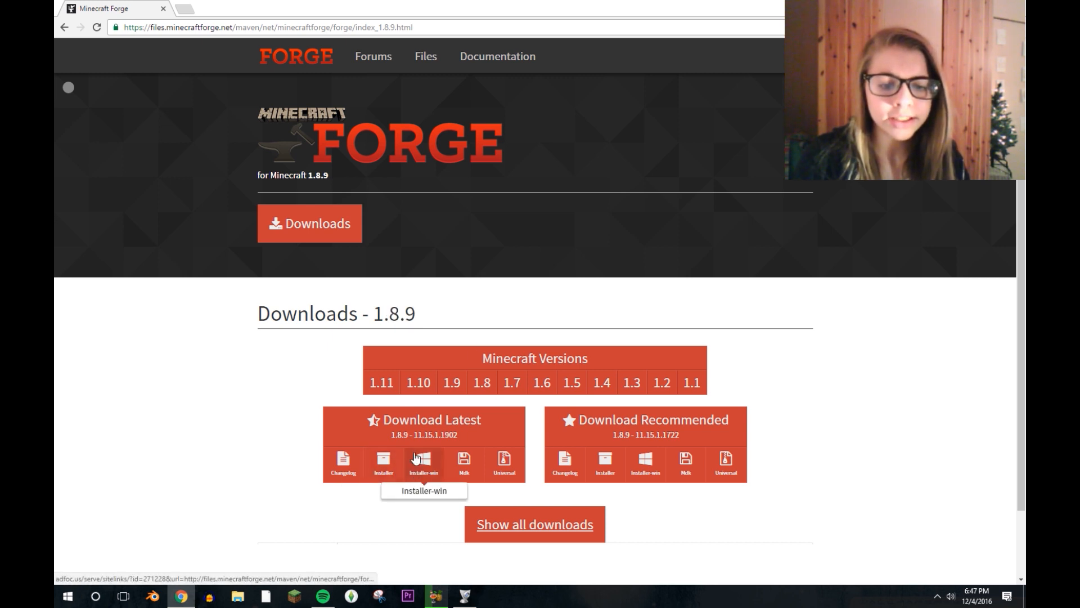
click(423, 462)
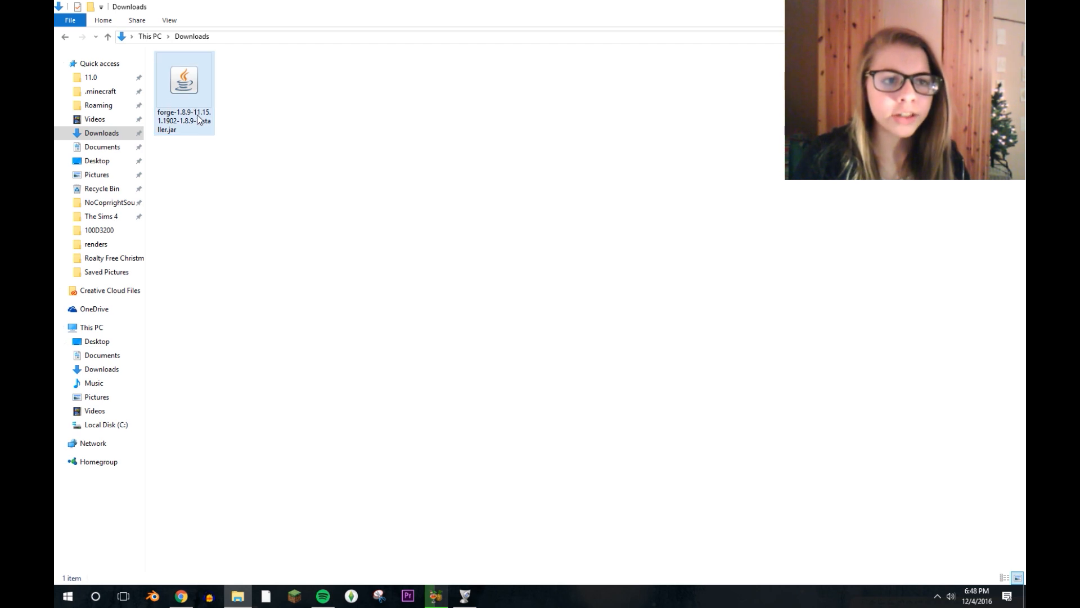
mouse_move(184, 82)
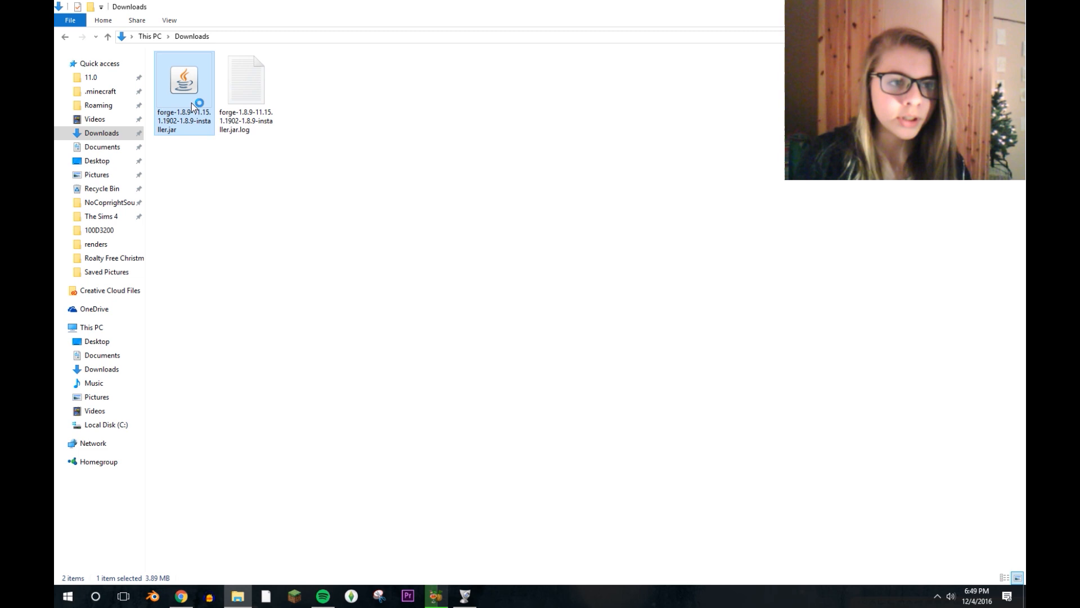
- Install the Forge 1.8.9-11.15.1.1902 client into .minecraft and confirm completion
double_click(184, 81)
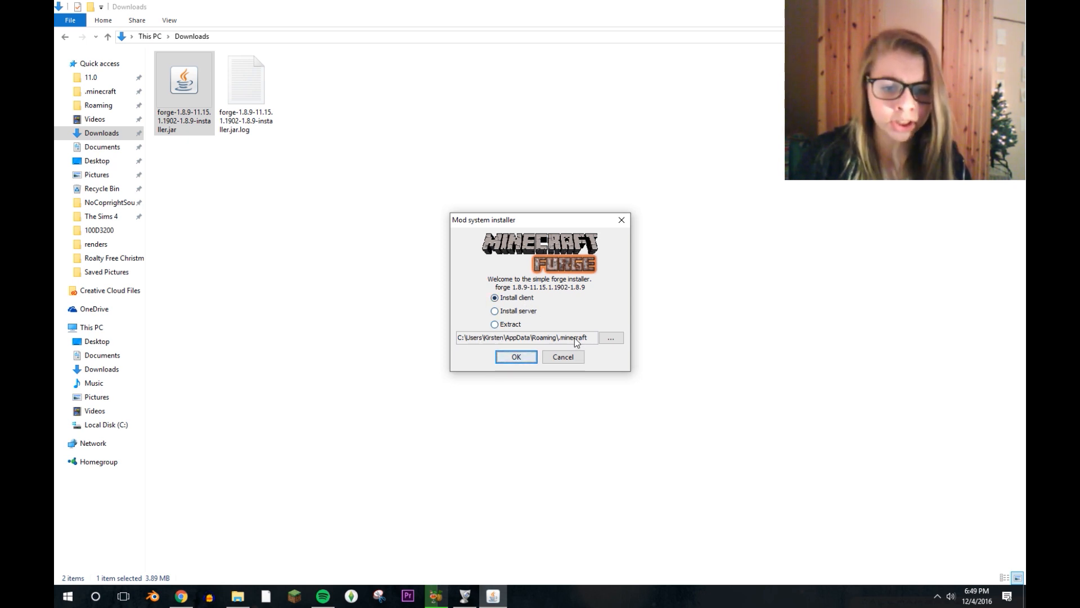
click(515, 357)
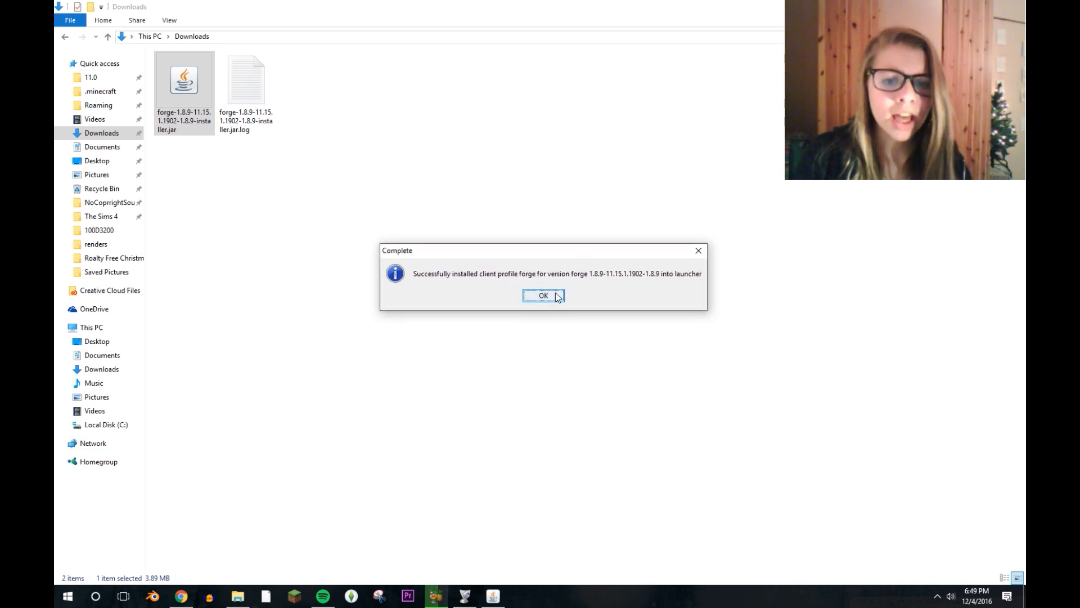
click(543, 295)
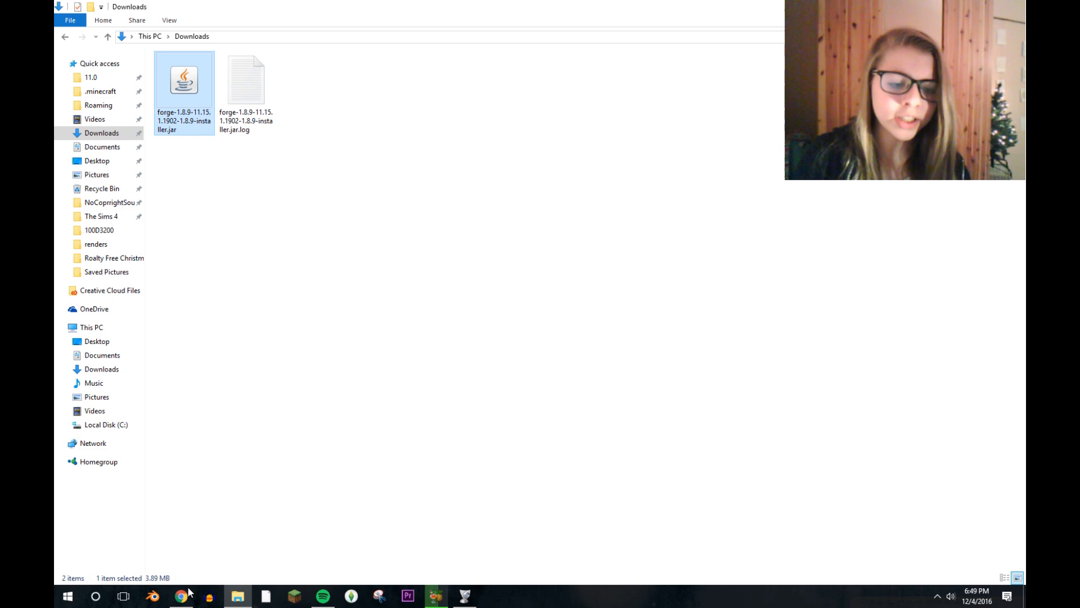
- Search for DecoCraft and keep the downloaded Decocraft-2.3.5_1.8.9.jar from CurseForge
click(180, 596)
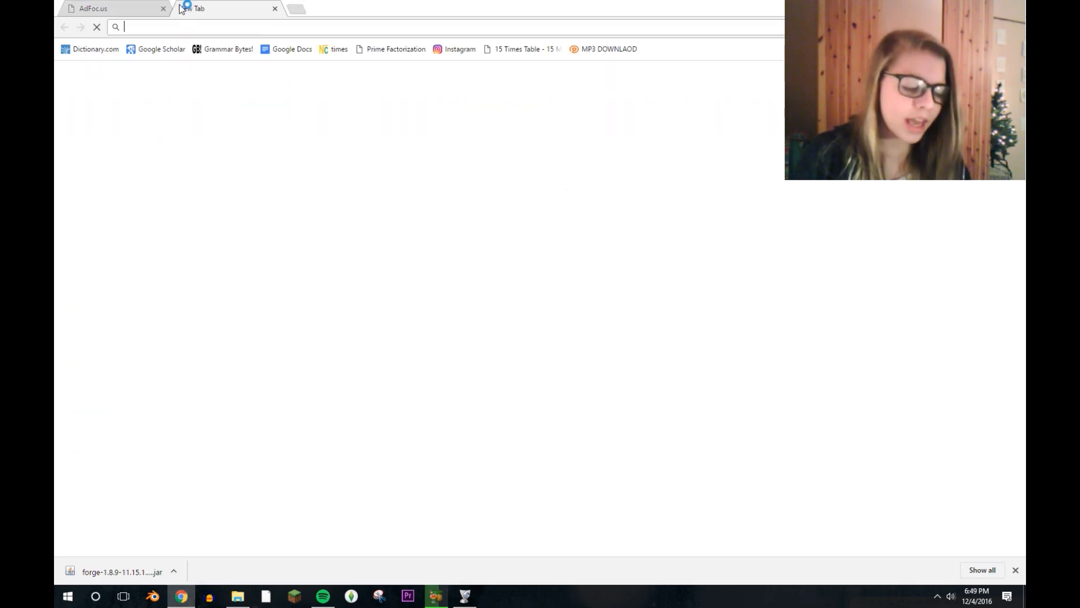
text(decocraft2/2342383)
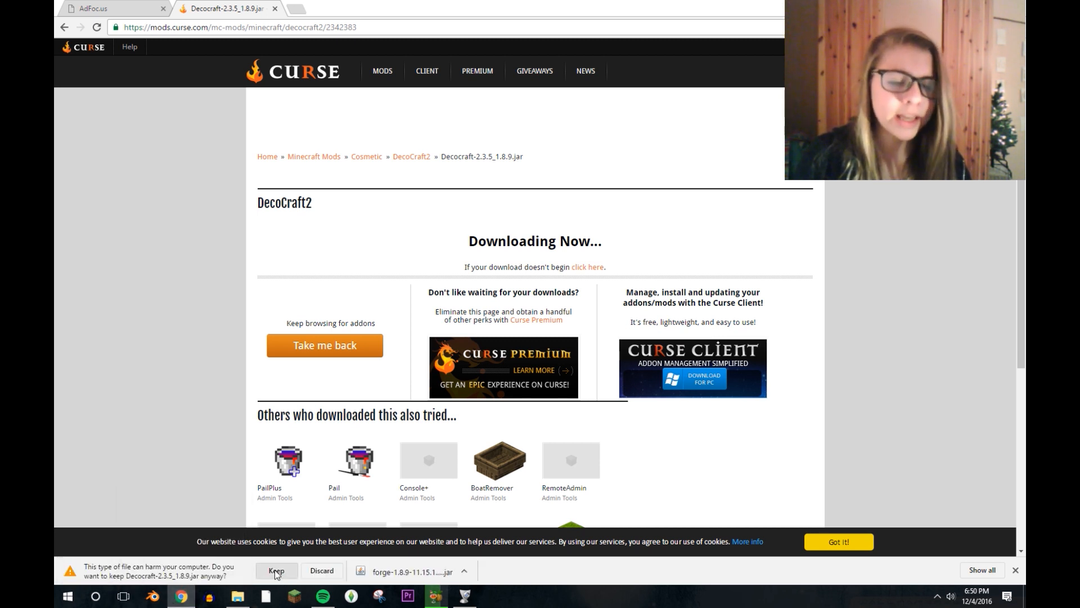
click(275, 575)
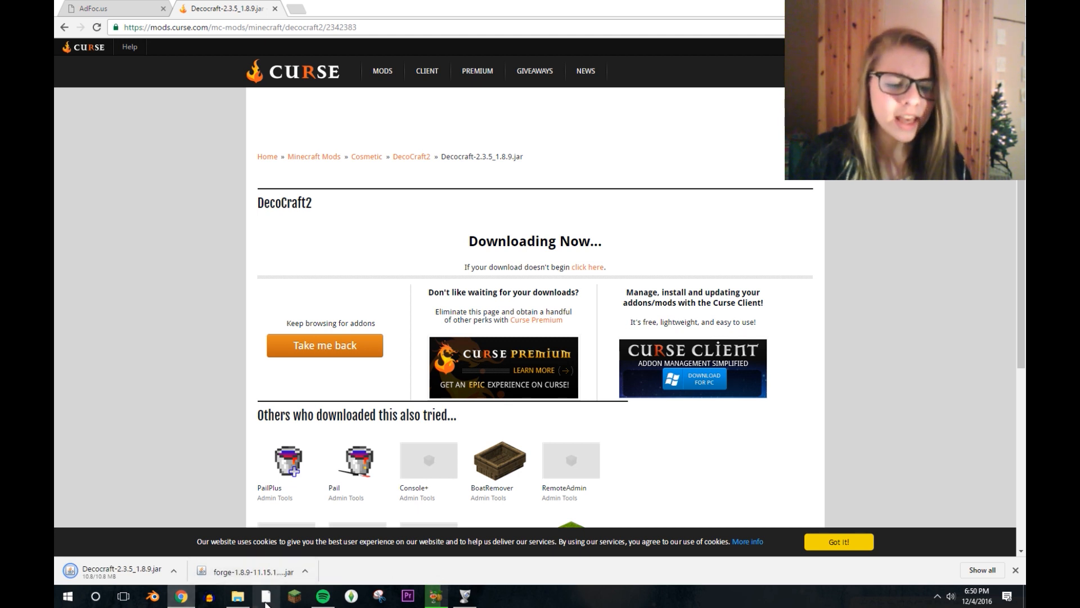
click(236, 601)
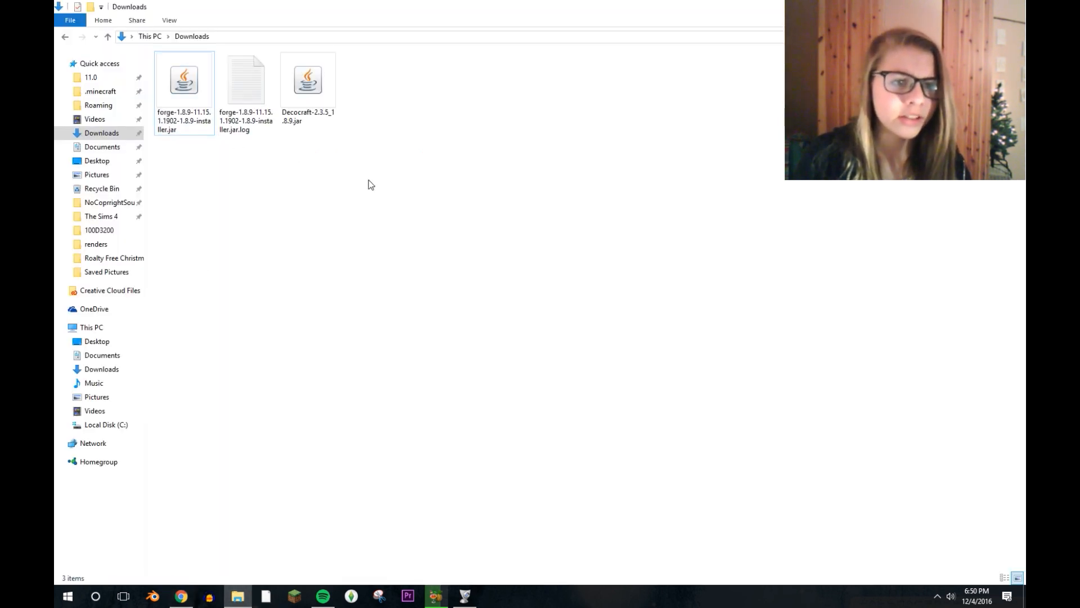
- Go to %appdata% Roaming and pin the .minecraft folder to the top of Quick access
click(307, 80)
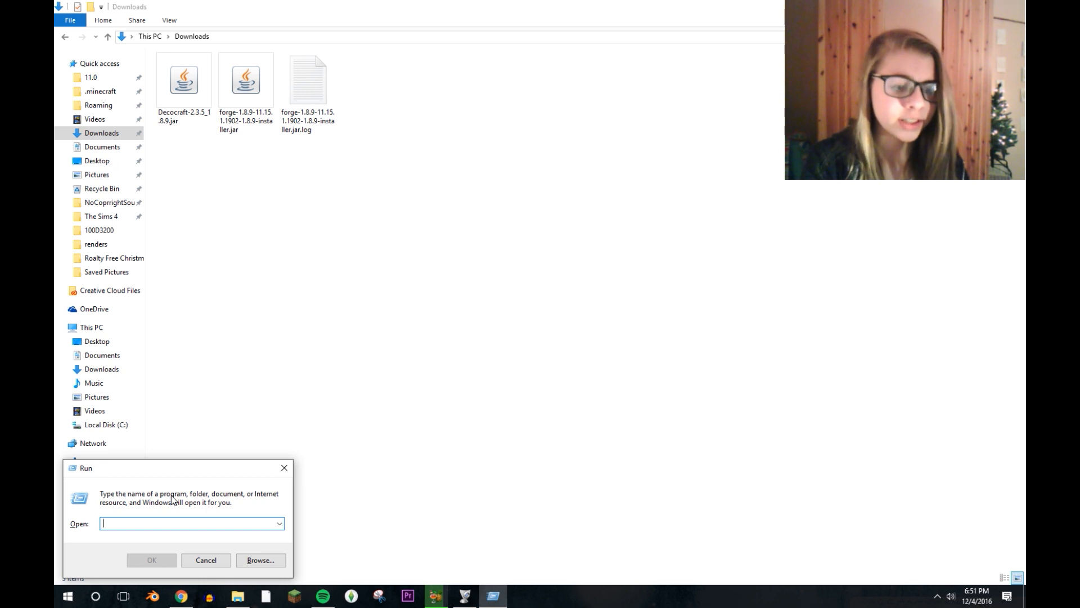
text(%appdata%)
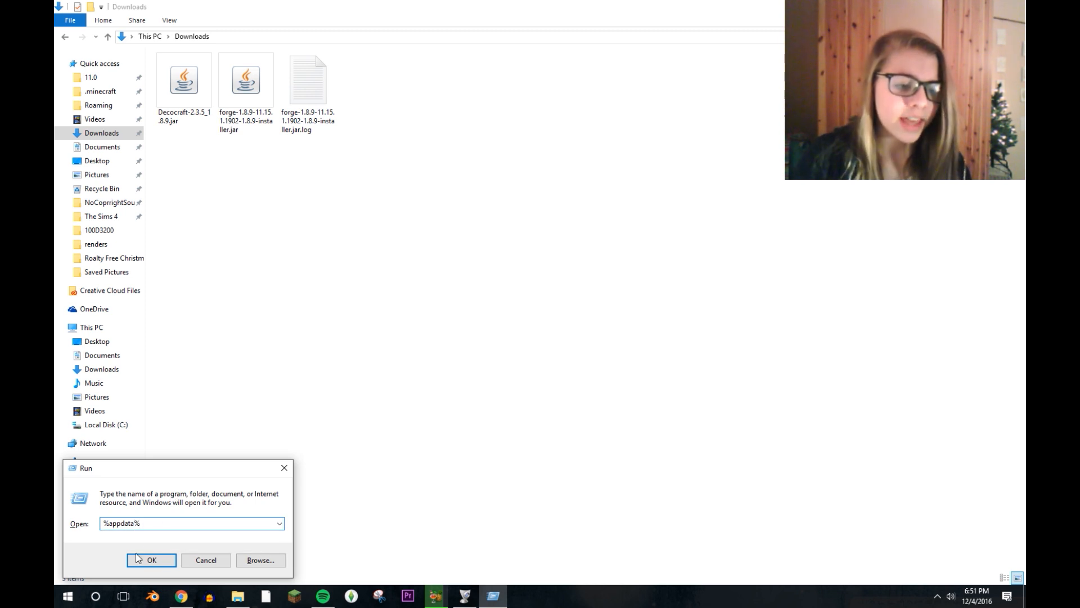
click(151, 559)
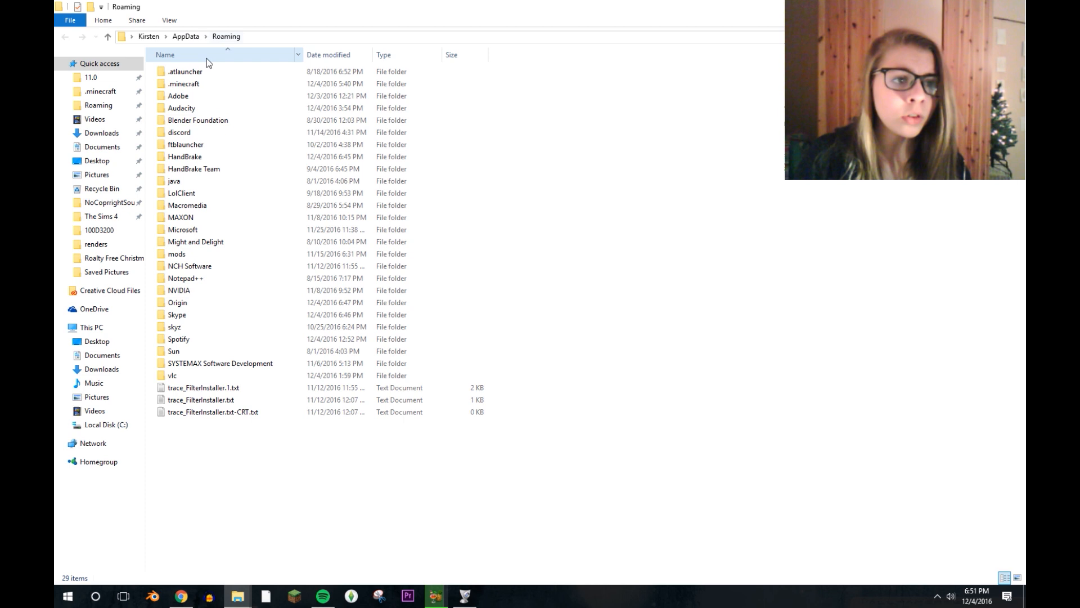
double_click(184, 84)
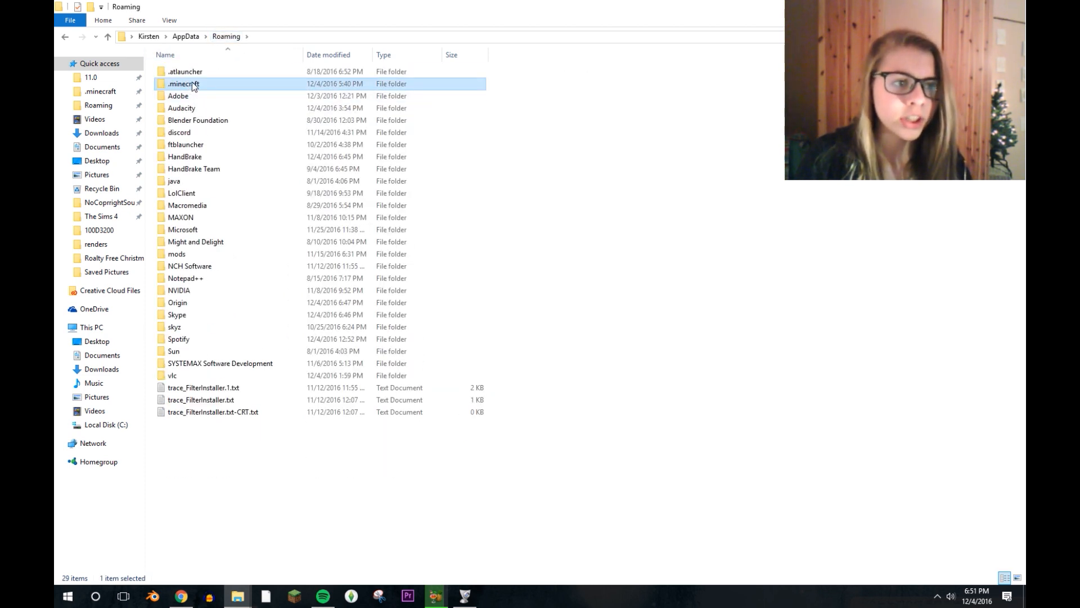
drag(184, 84, 104, 63)
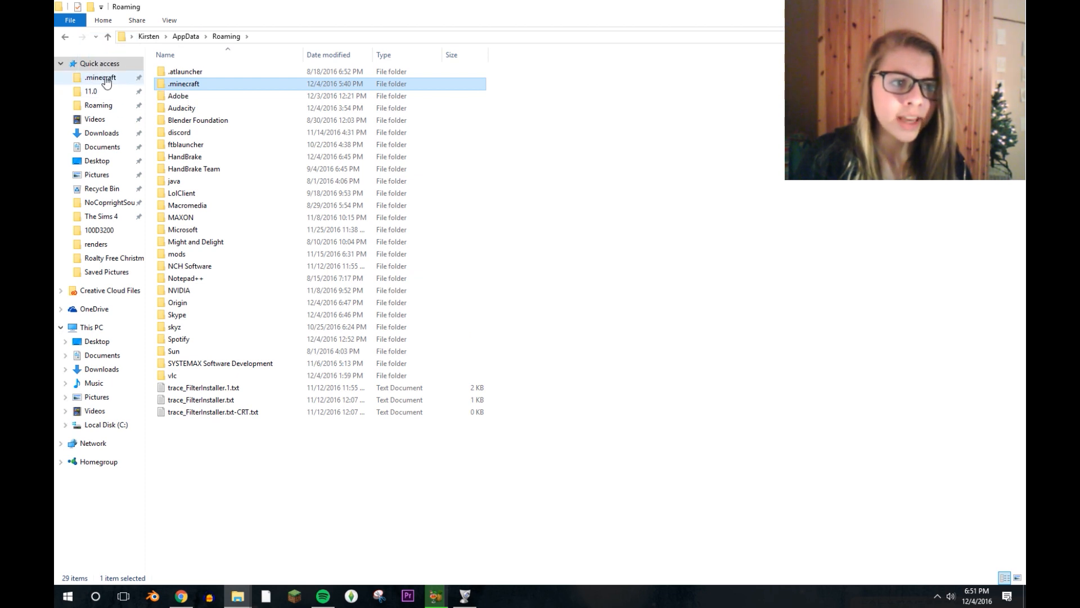
mouse_move(116, 85)
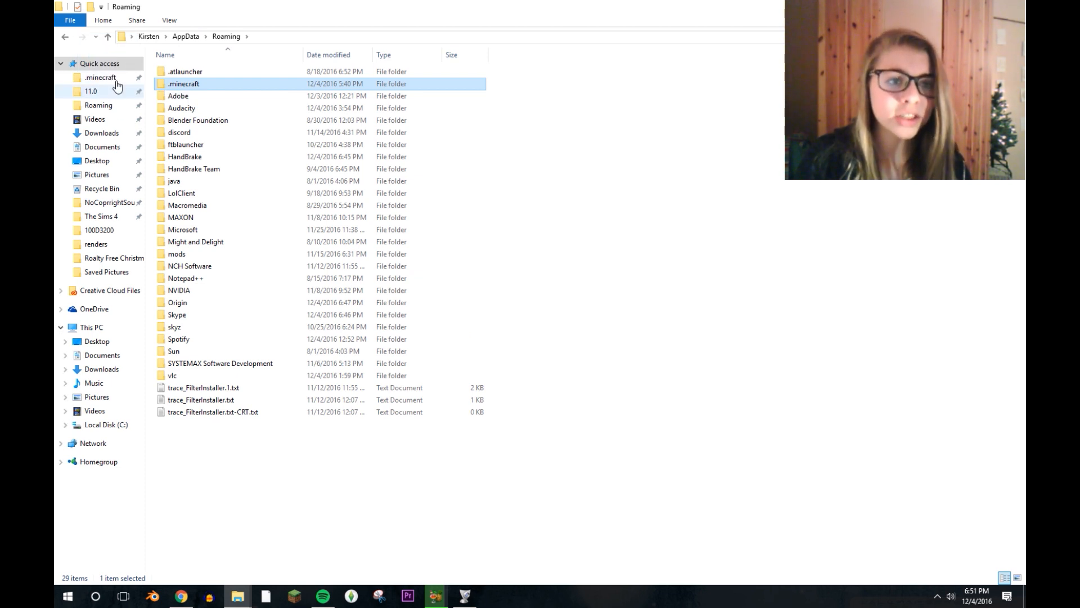
mouse_move(156, 83)
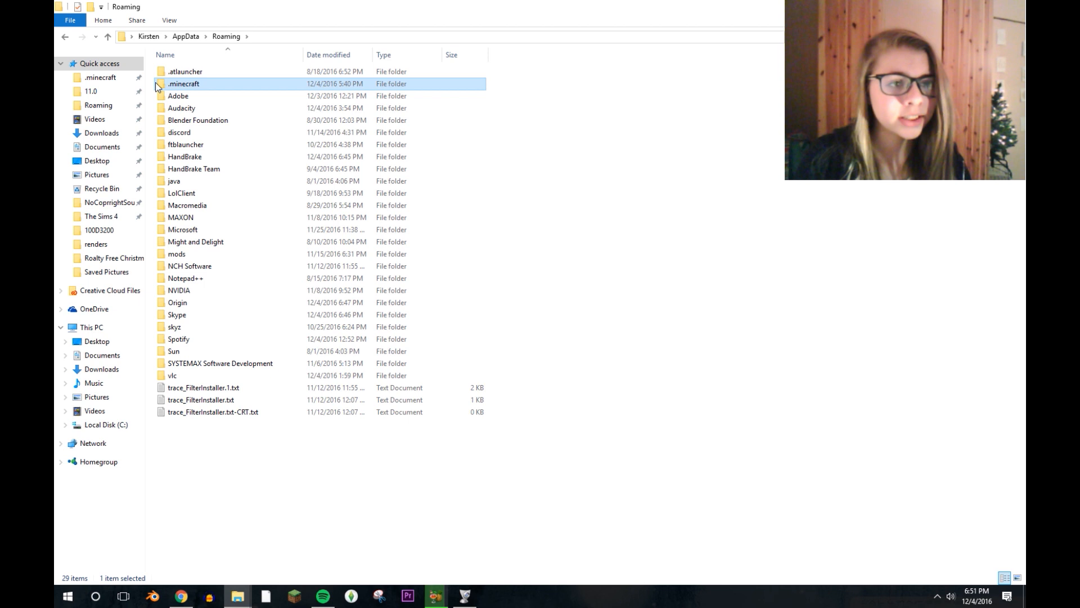
- Open the empty mods folder inside .minecraft
double_click(183, 83)
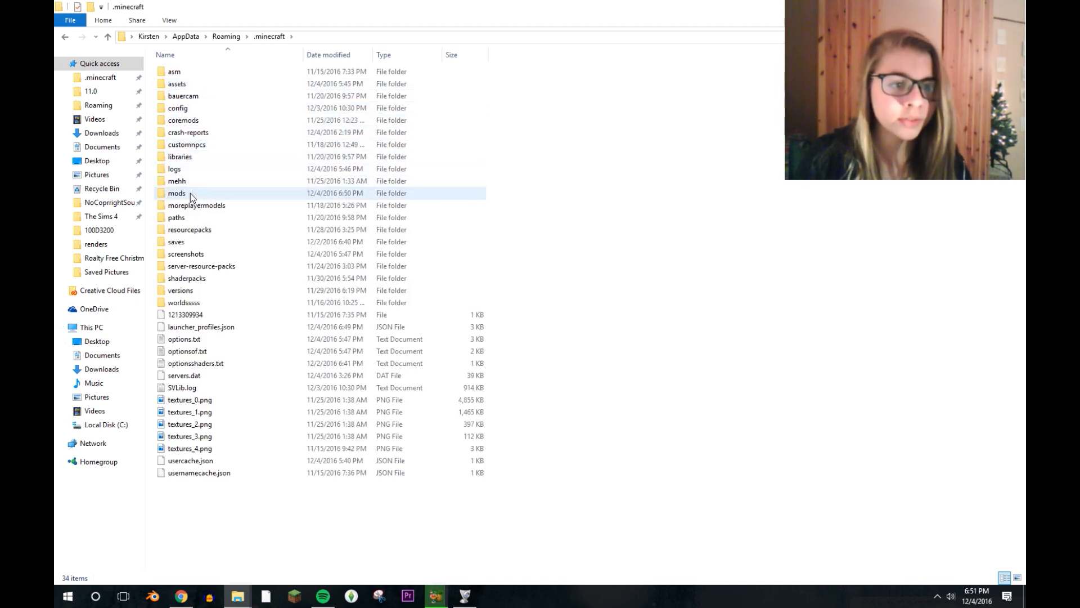
double_click(176, 193)
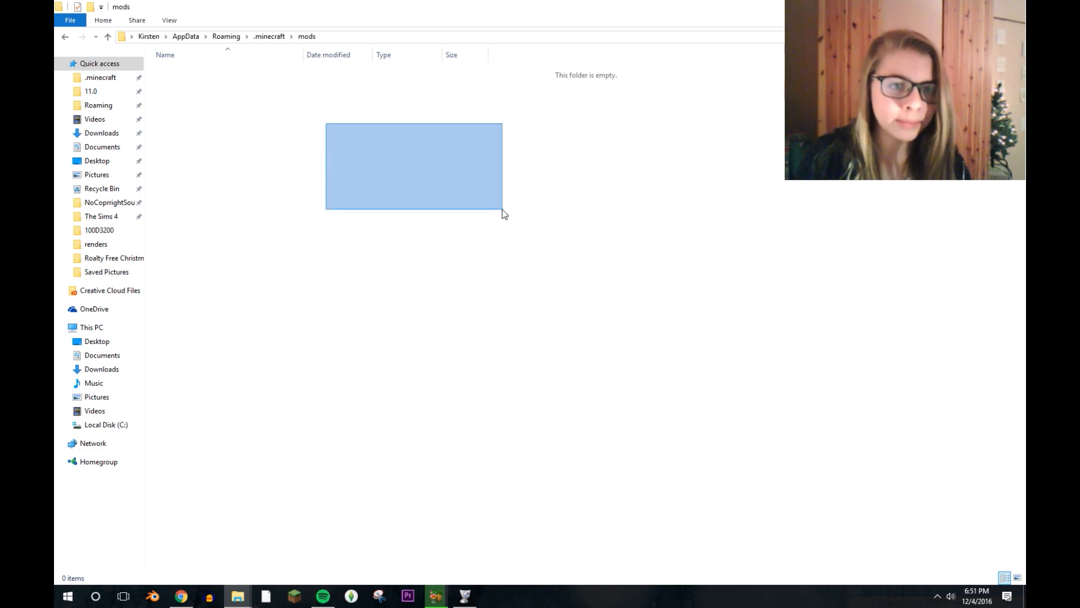
click(98, 230)
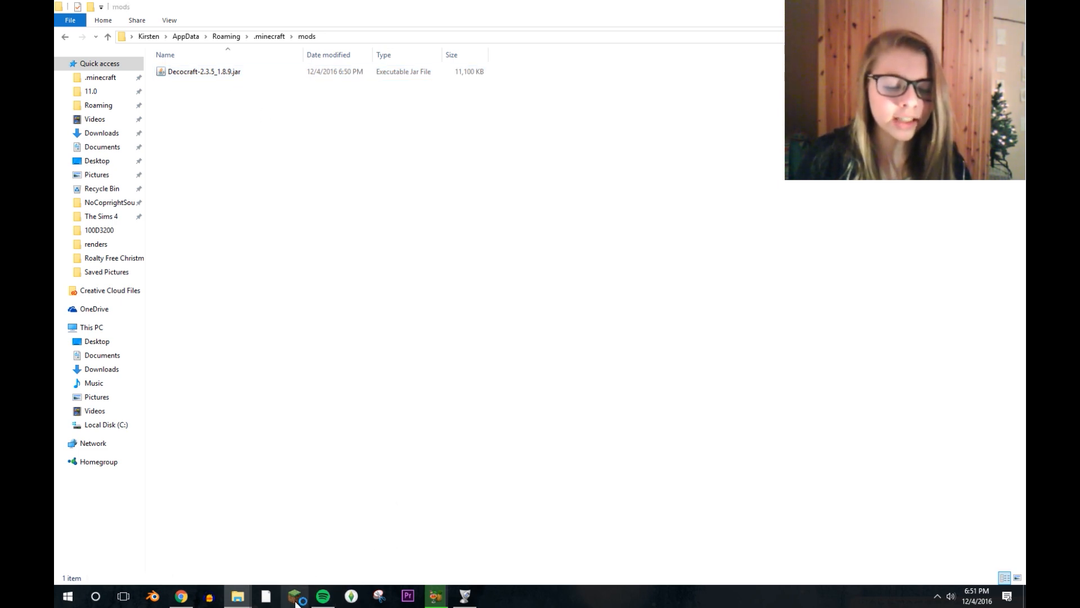
- Launch the Minecraft Launcher from the taskbar
click(294, 596)
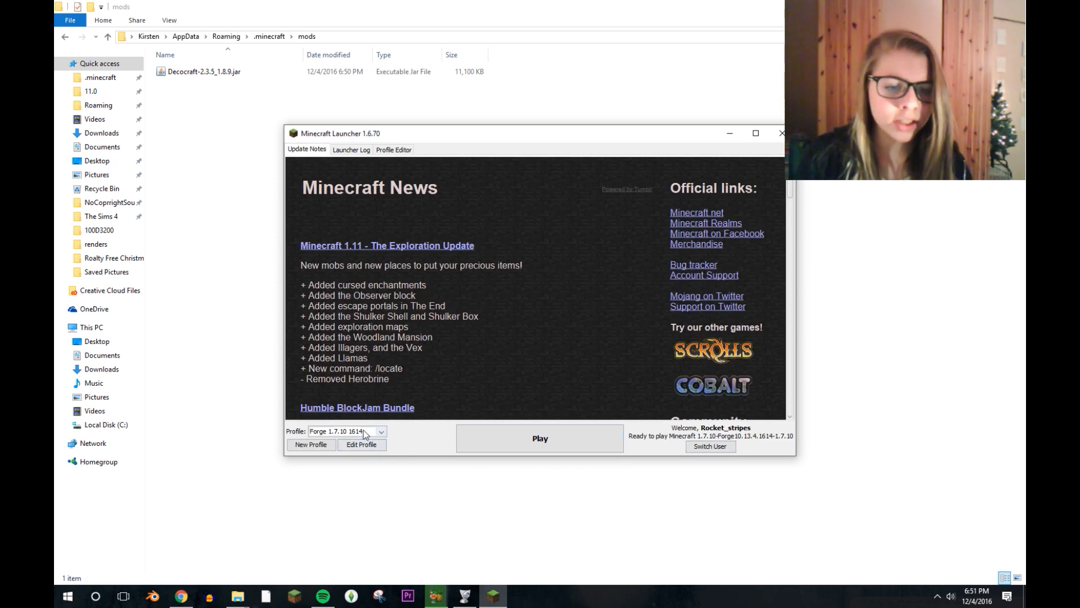
- Switch the forge profile to the release 1.8.9 Forge version, save it, and play
click(380, 432)
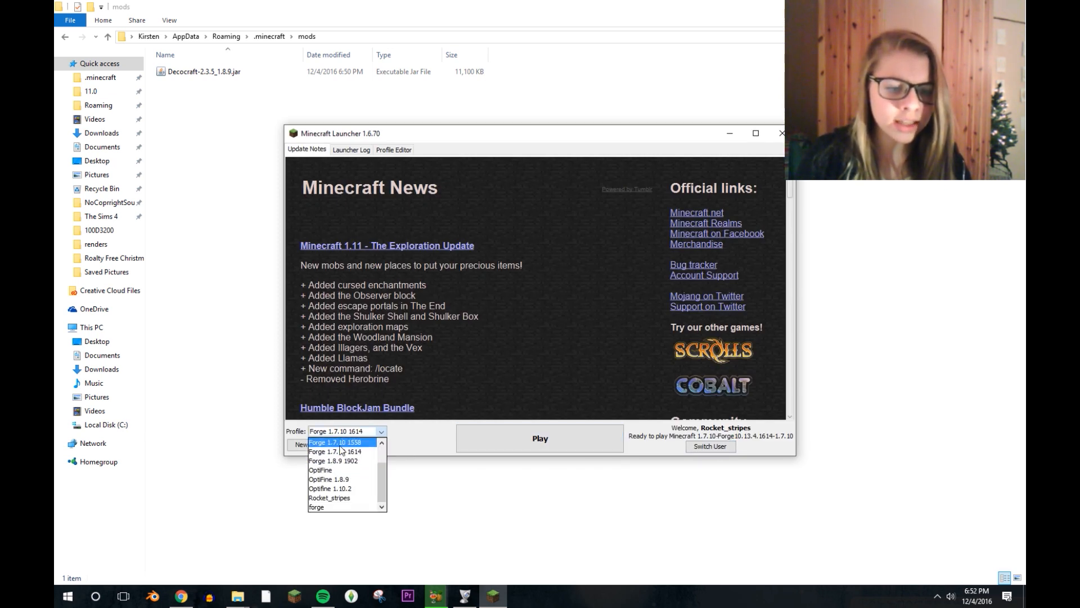
click(316, 506)
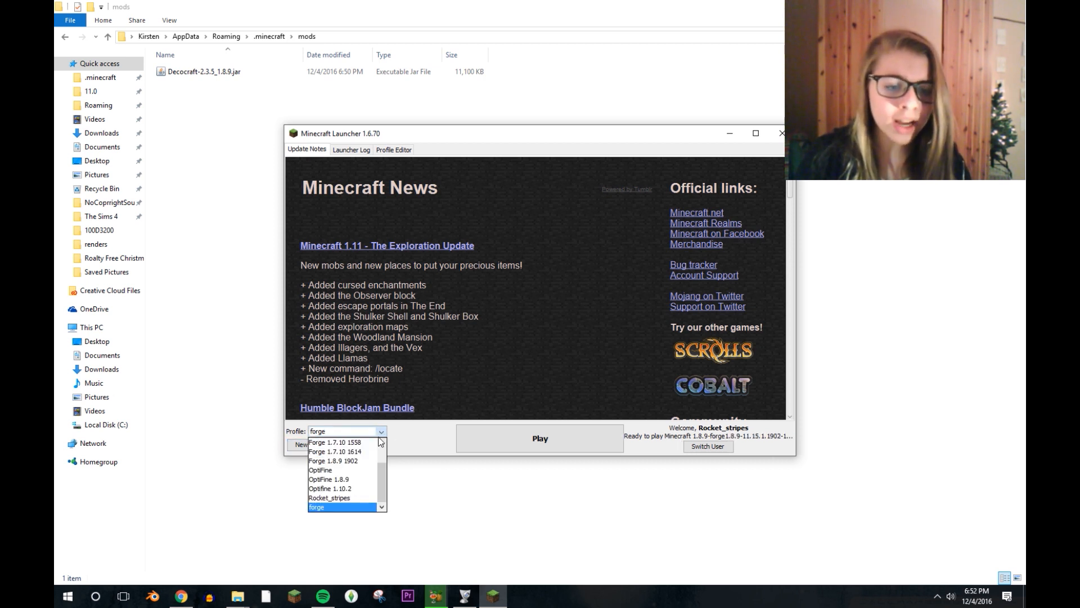
click(328, 498)
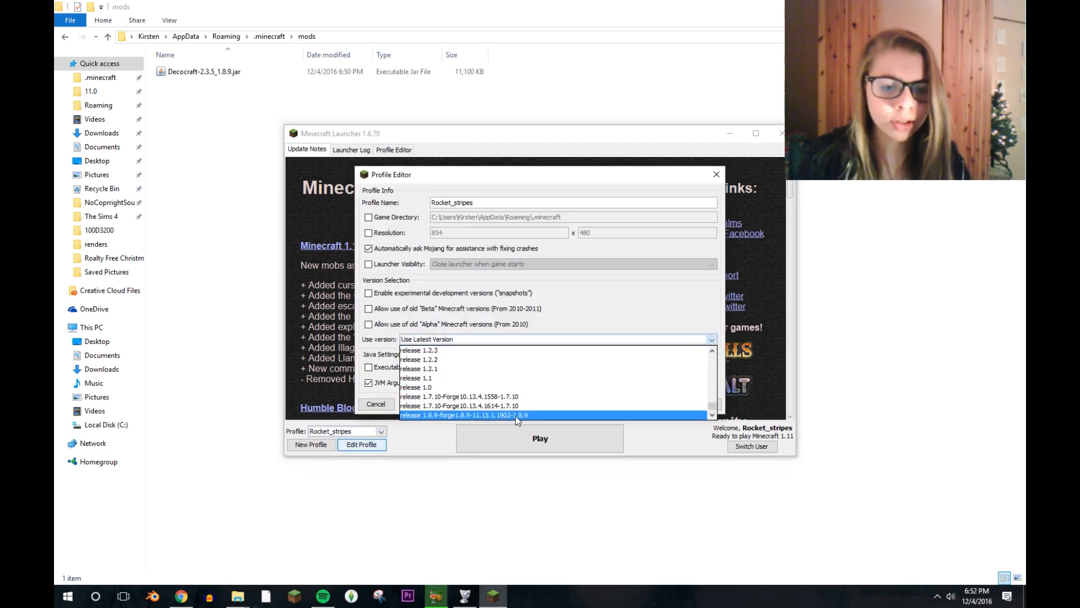
click(463, 414)
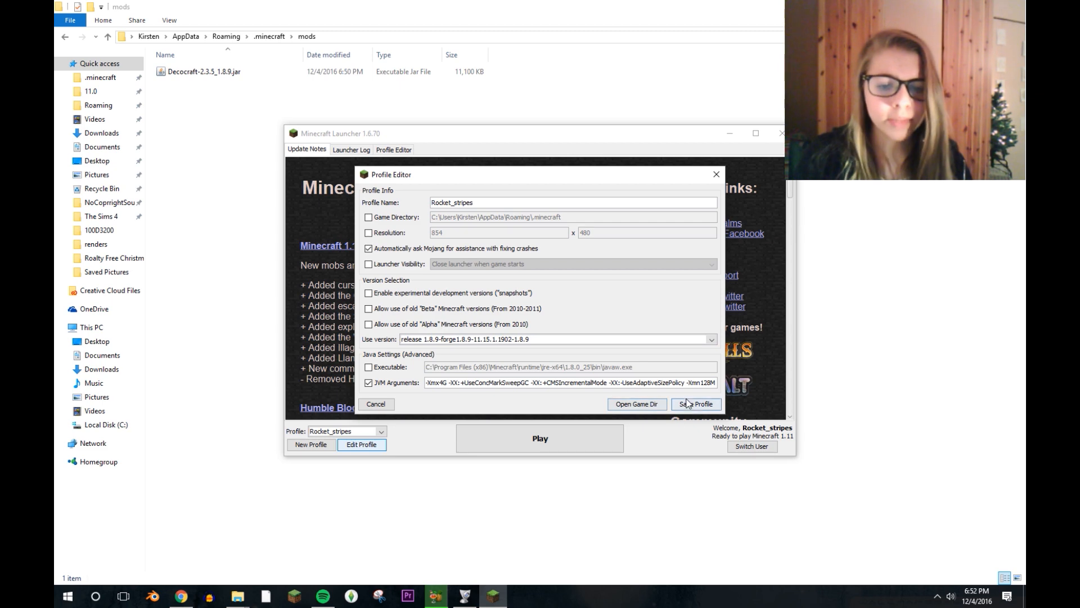
click(695, 404)
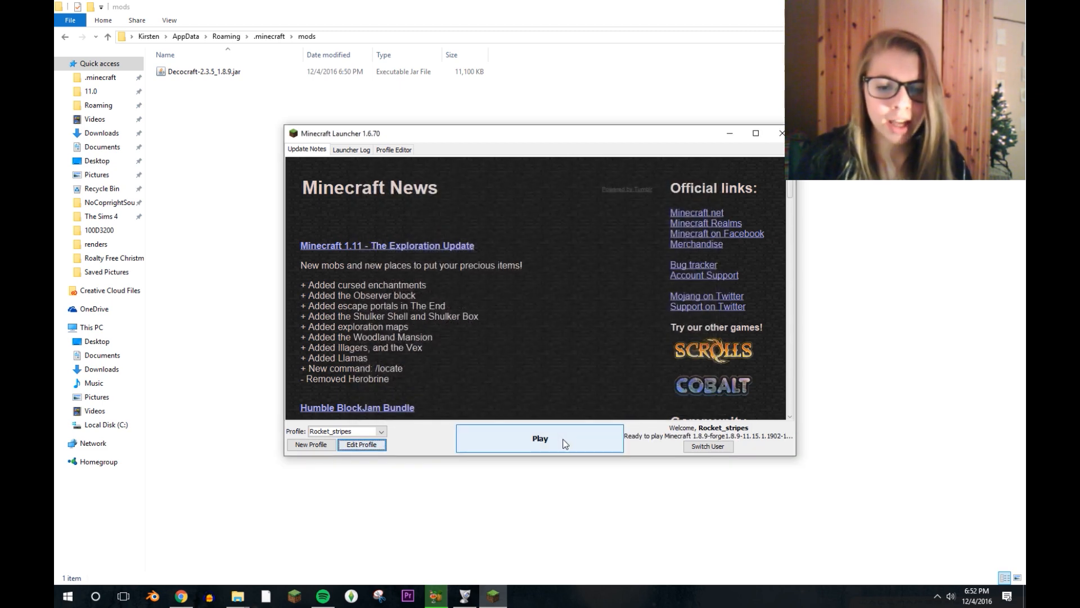
click(539, 438)
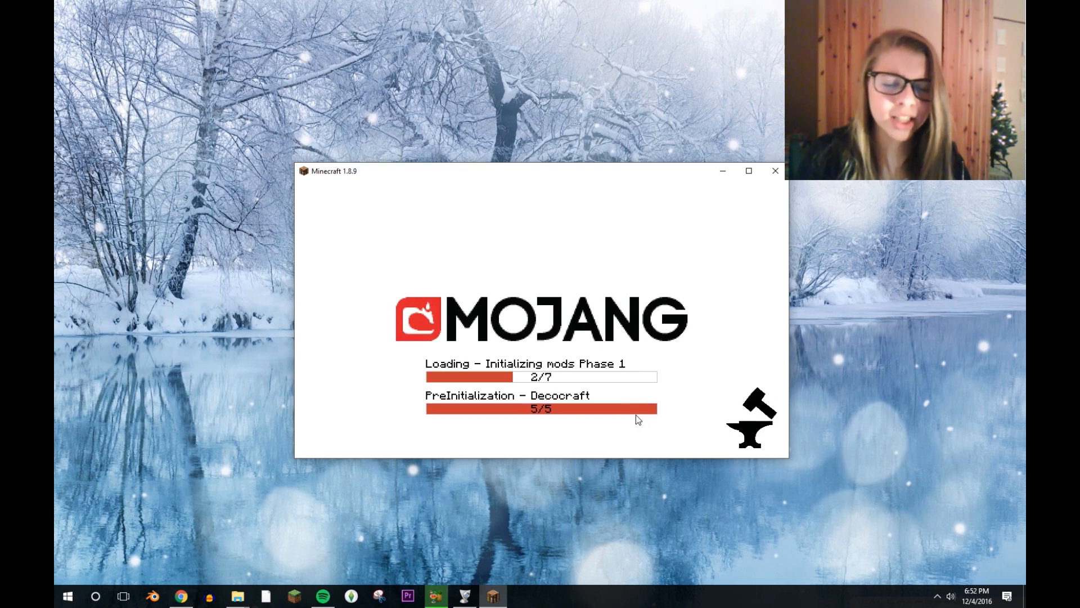
mouse_move(633, 419)
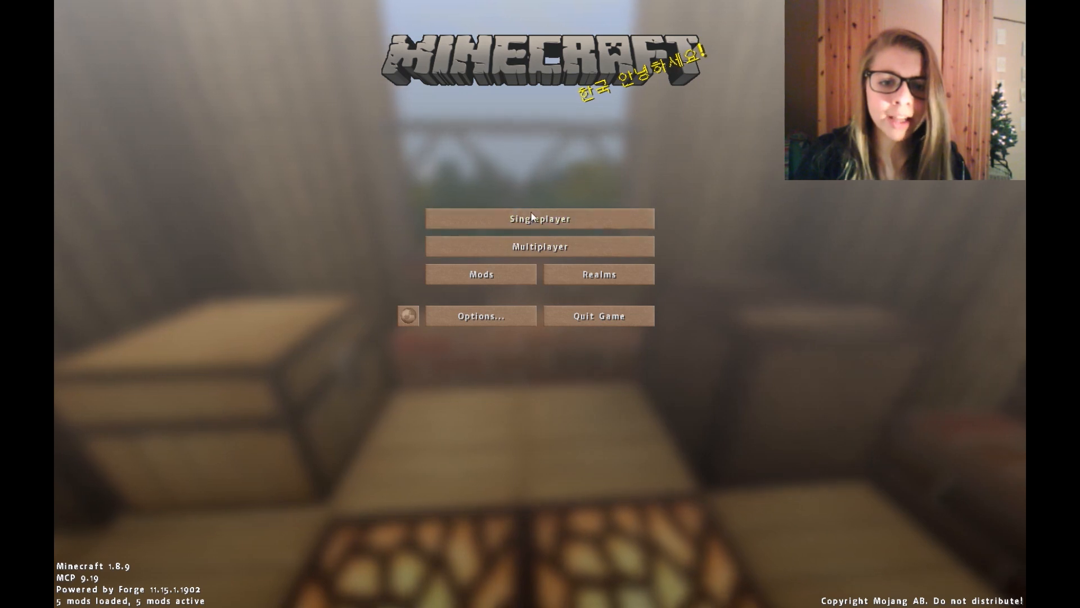
- Create a new singleplayer world named 'Decocraft' after changing its game mode
click(539, 219)
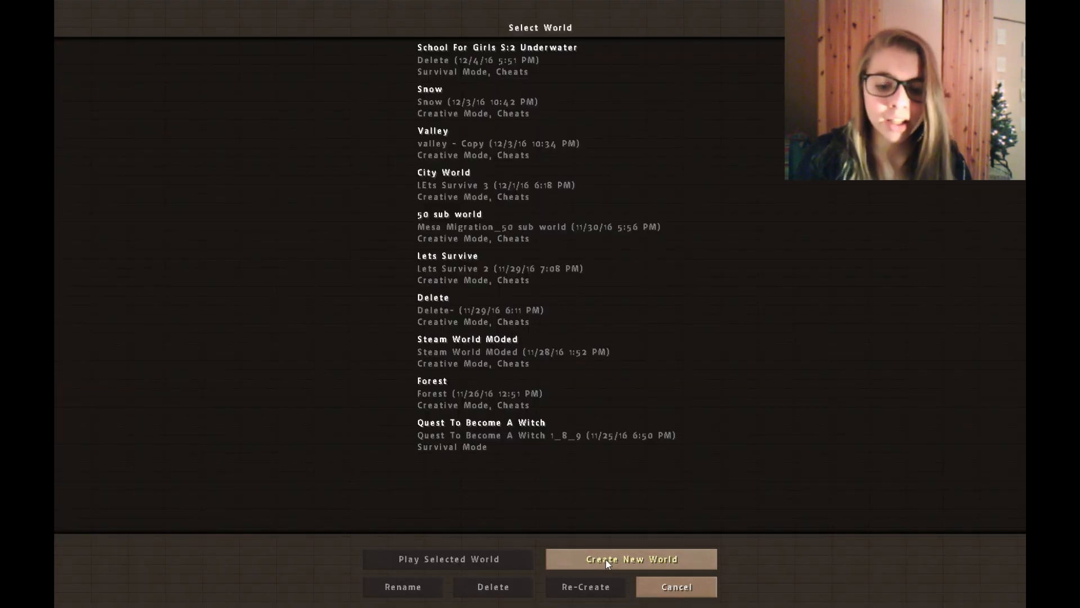
click(630, 558)
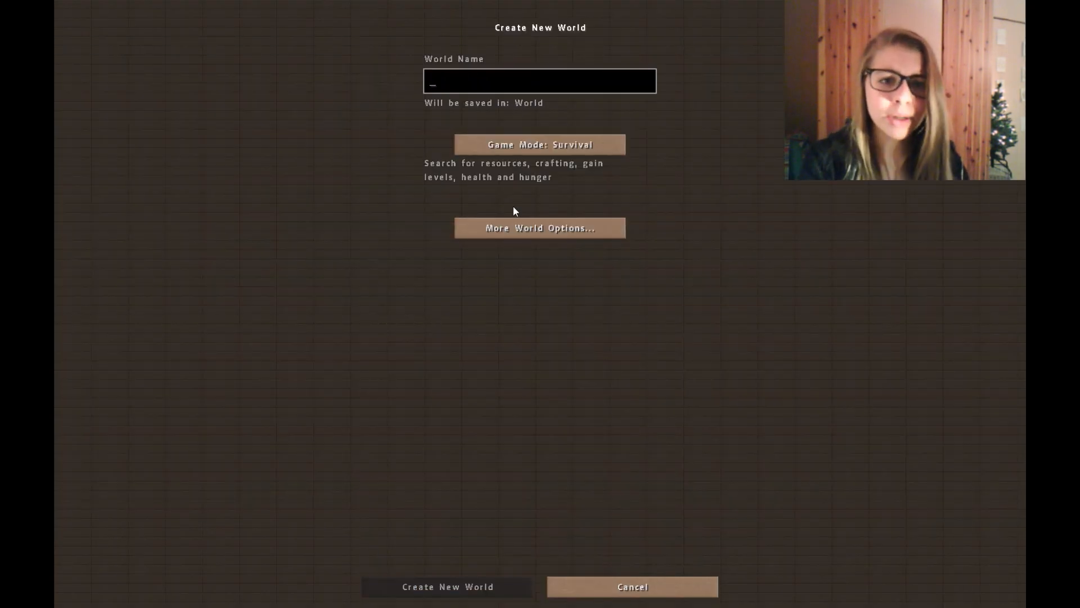
text(Decocr)
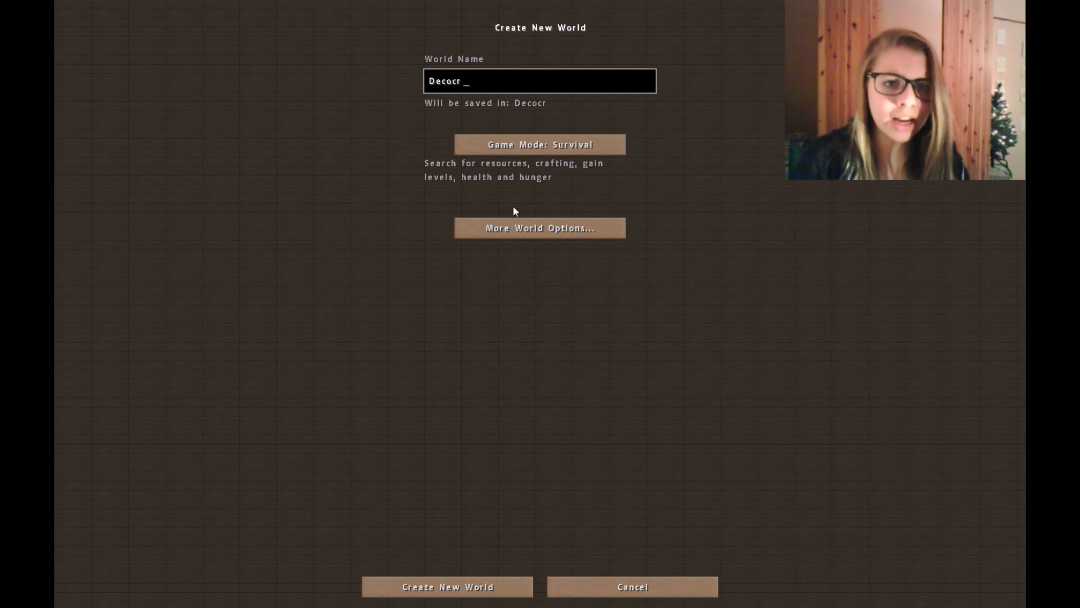
click(539, 144)
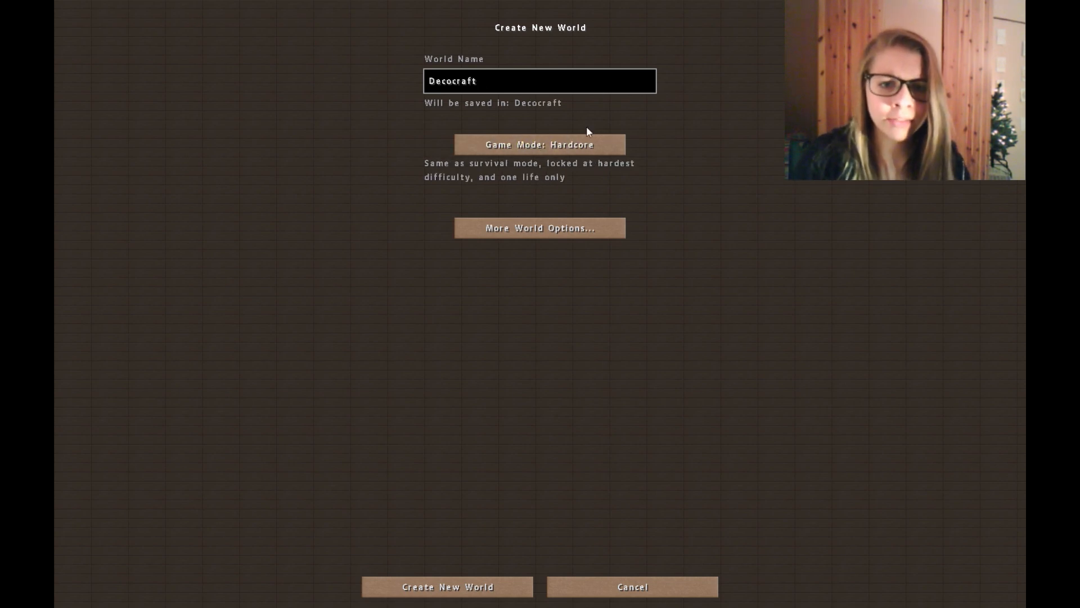
click(446, 586)
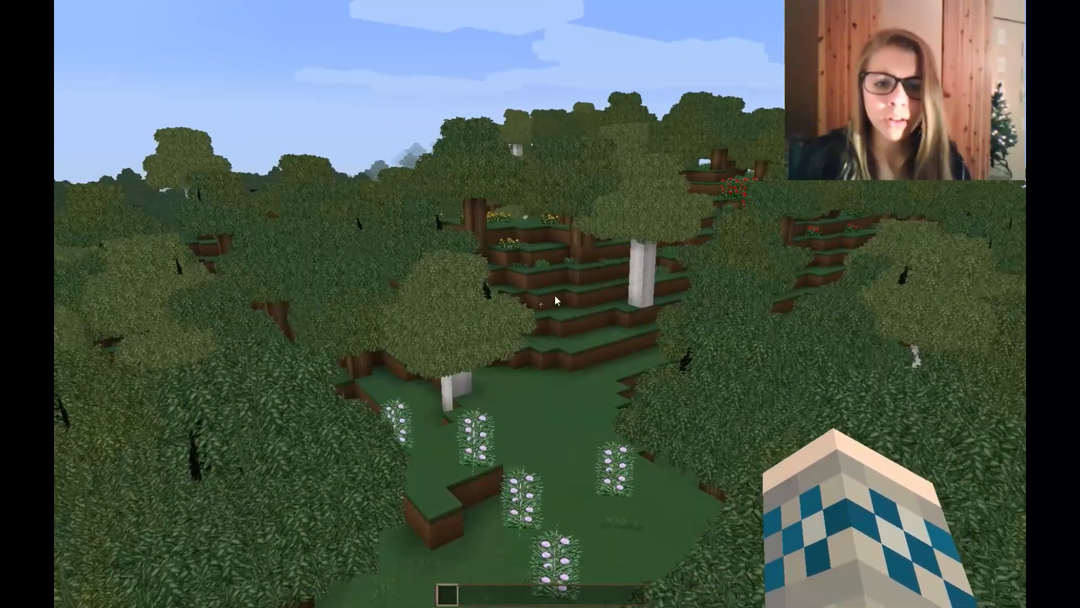
- Open the creative inventory with E and page to tab page 4/4
key(e)
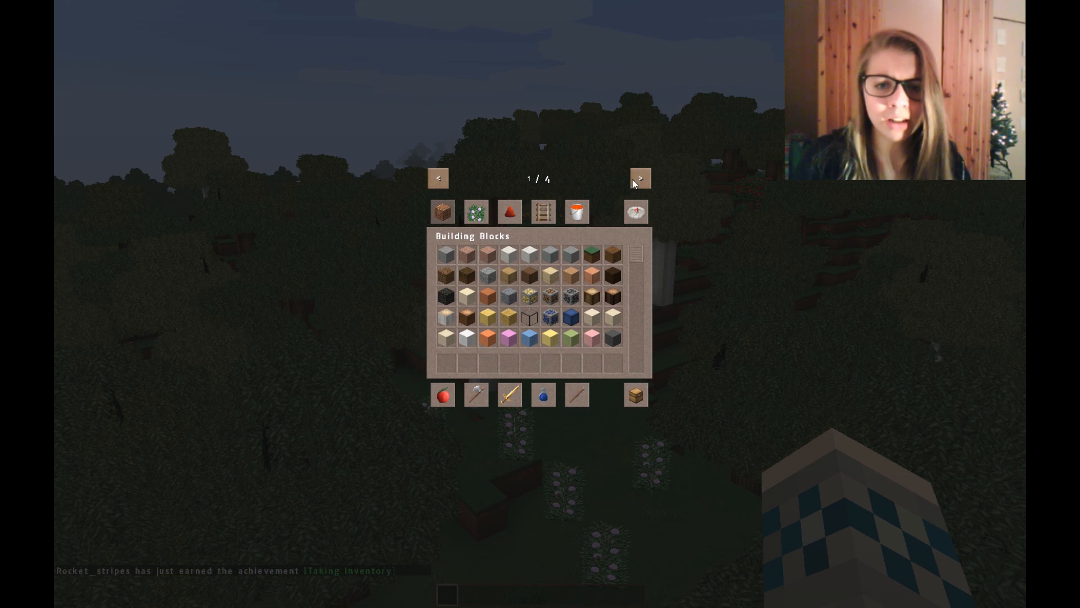
click(639, 179)
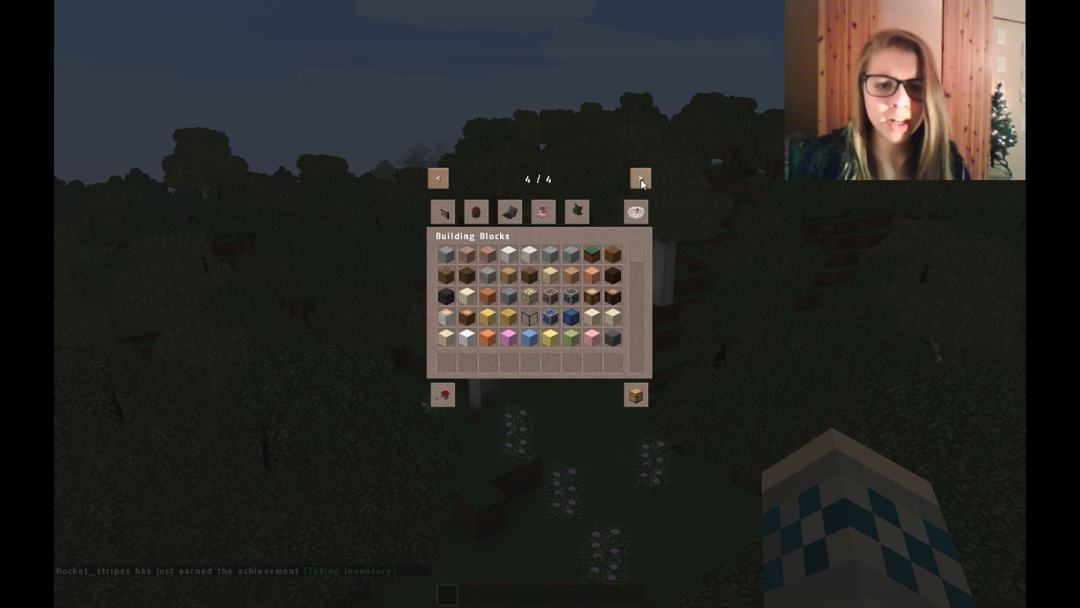